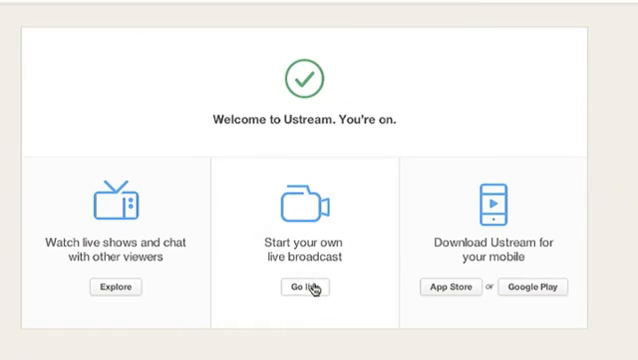
- Start creating your own live broadcast from the welcome page's Go live option
{"action": "left_click", "coordinate": [304, 288]}
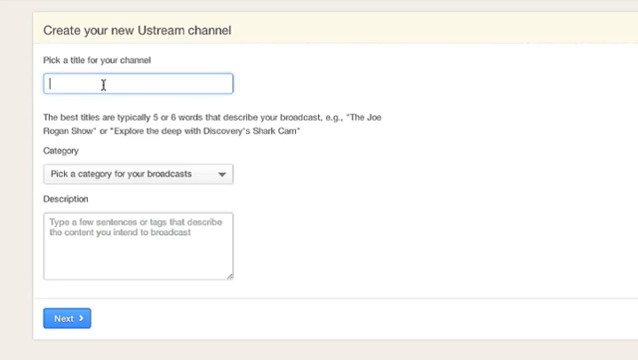
- Create channel 'EHow Tutorial' in the How-to category with description 'Turotial' and submit it
{"action": "type", "text": "EHow"}
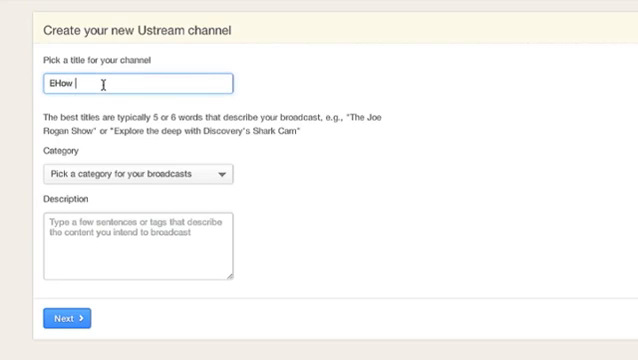
{"action": "type", "text": "Tutorial"}
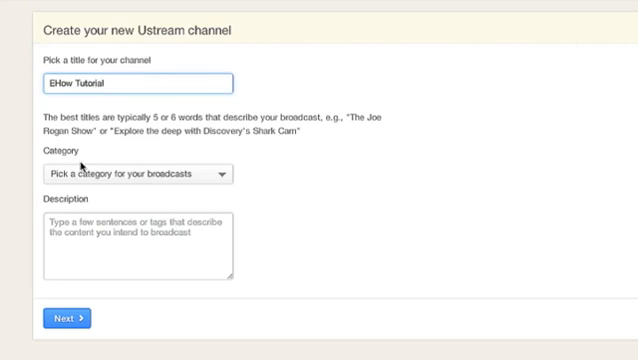
{"action": "left_click", "coordinate": [136, 176]}
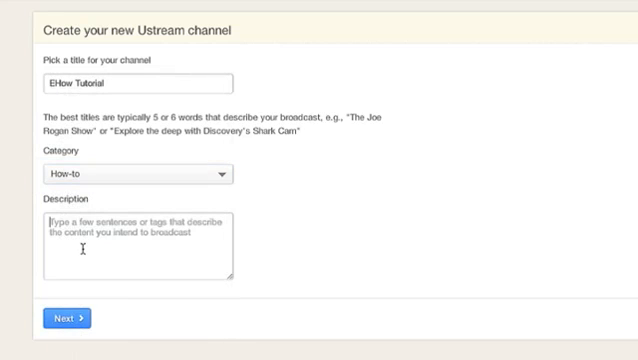
{"action": "type", "text": "Turotial"}
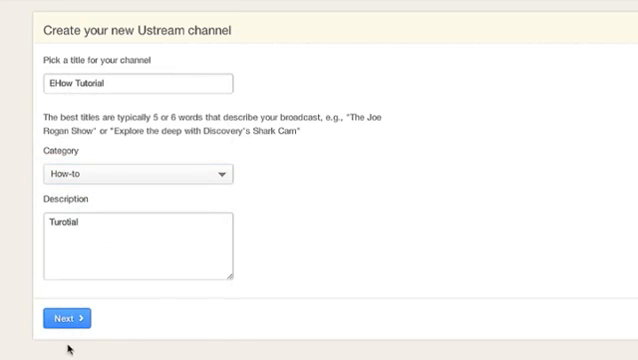
{"action": "left_click", "coordinate": [66, 318]}
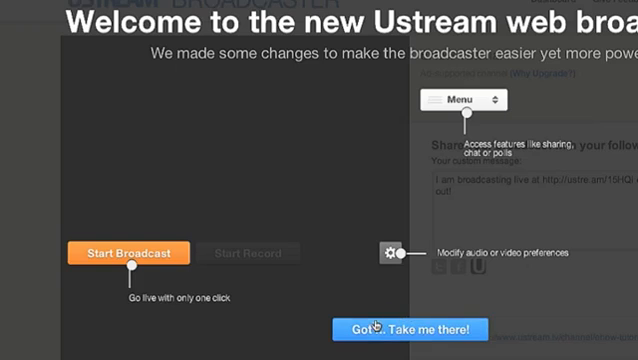